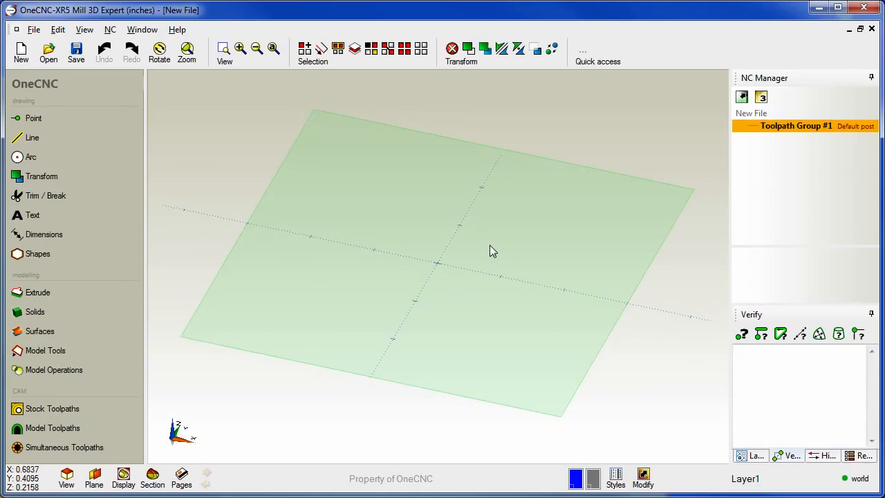
pyautogui.moveTo(97, 123)
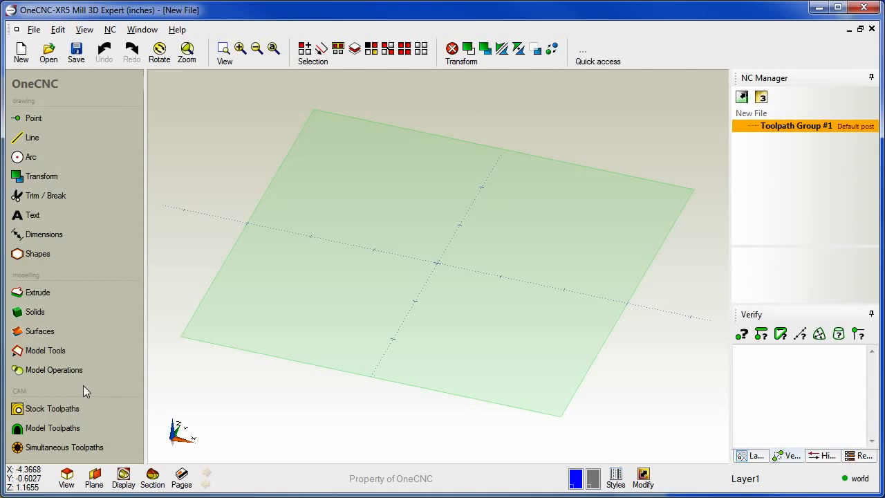
pyautogui.moveTo(316, 103)
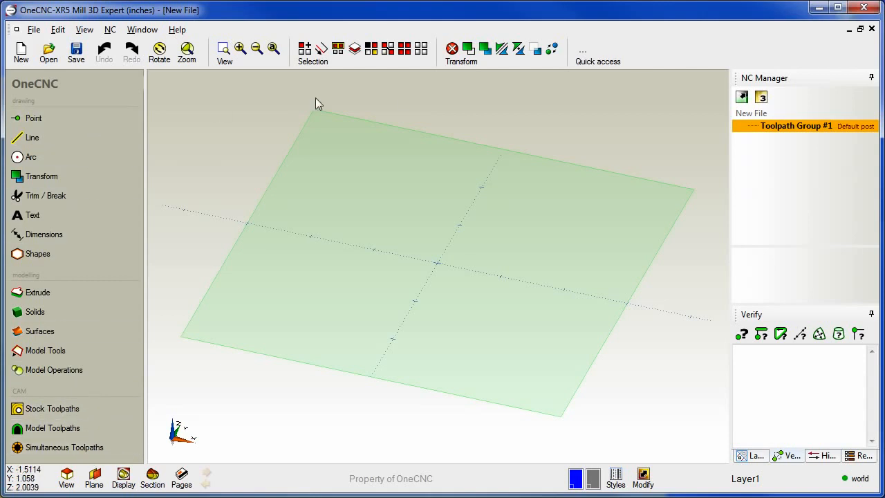
pyautogui.moveTo(589, 74)
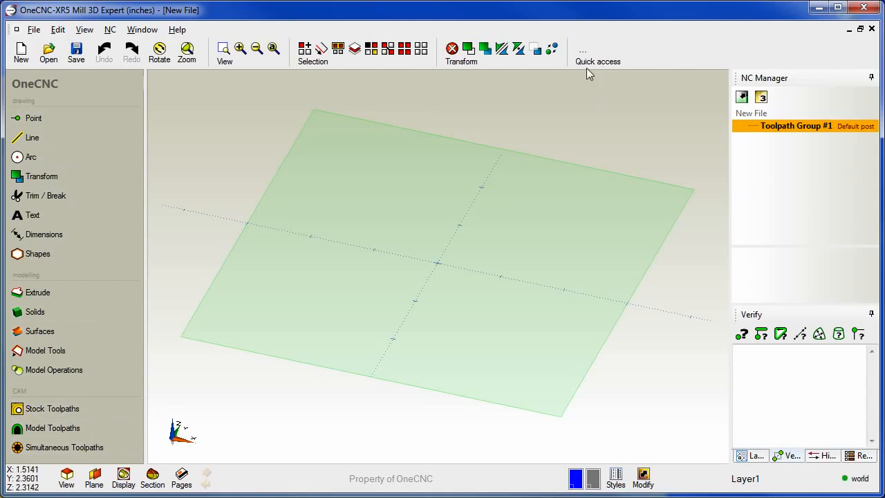
pyautogui.moveTo(681, 46)
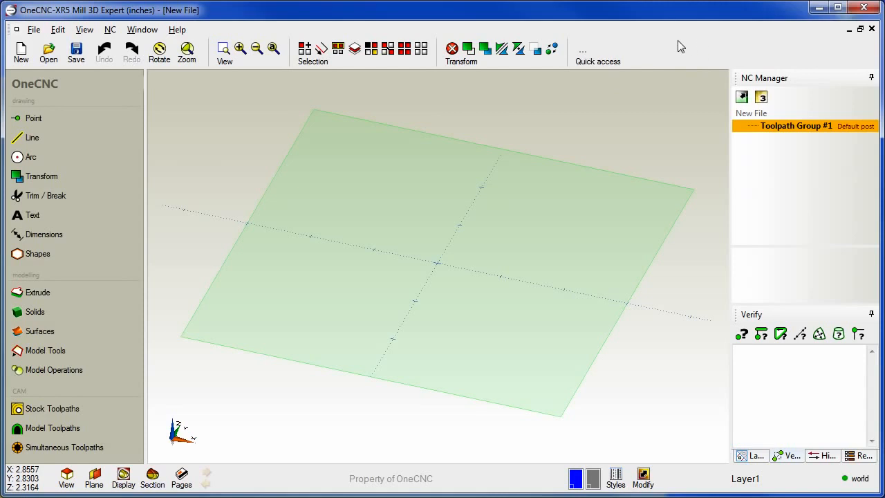
pyautogui.moveTo(714, 56)
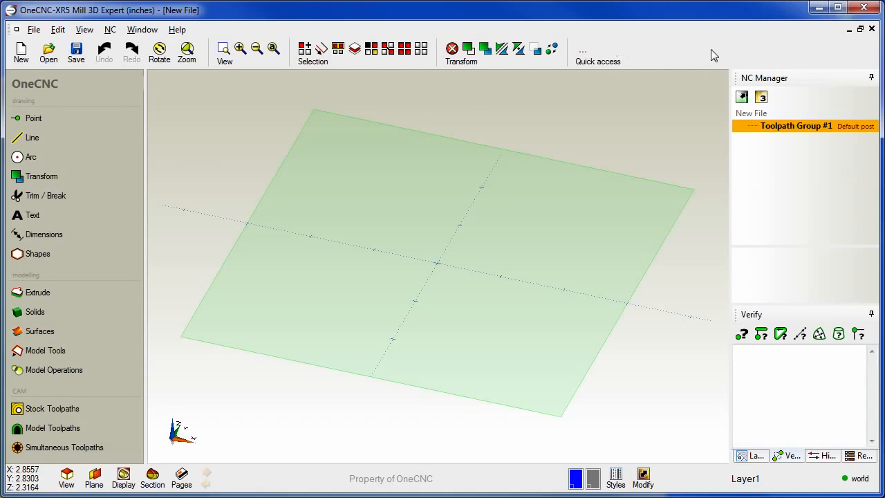
pyautogui.moveTo(672, 160)
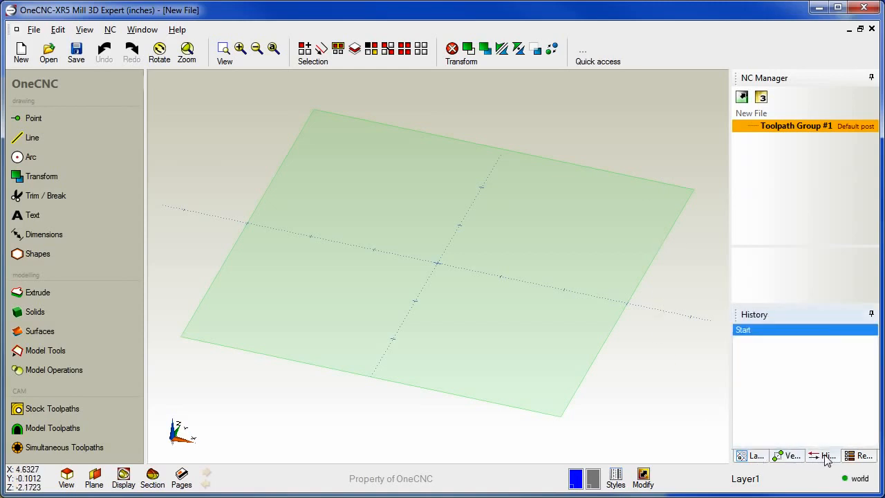
# Show the Recent panel listing the saved files New File and onecnc_handle
pyautogui.click(858, 455)
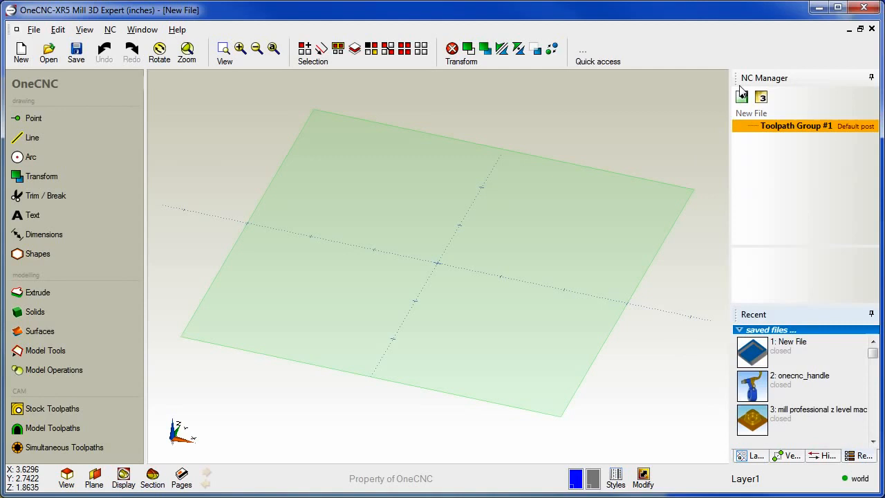
pyautogui.moveTo(539, 192)
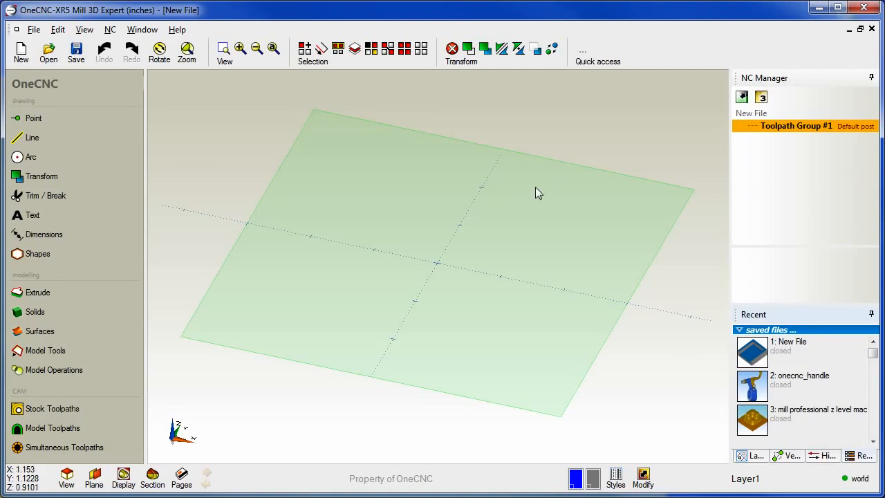
pyautogui.moveTo(217, 153)
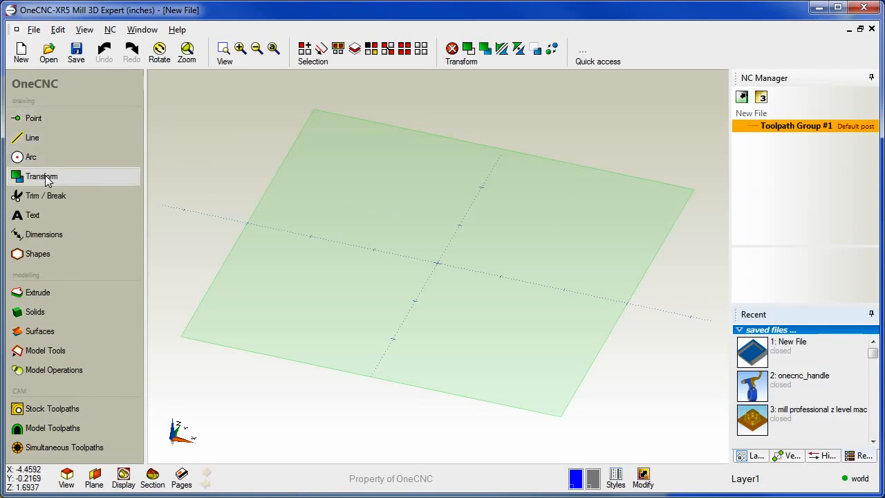
pyautogui.moveTo(39, 275)
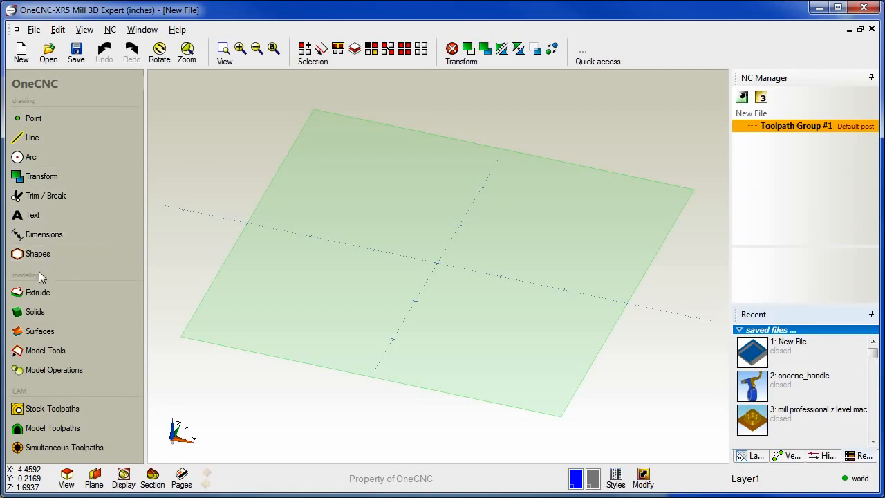
pyautogui.moveTo(45, 350)
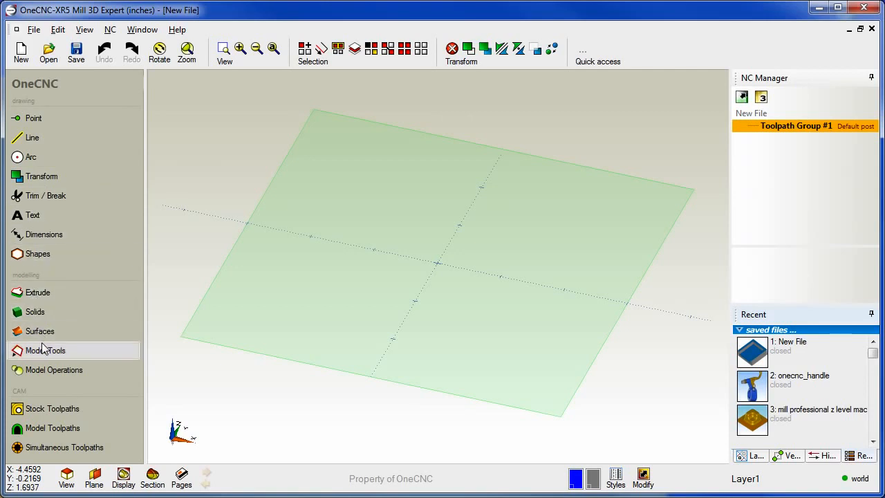
pyautogui.moveTo(36, 399)
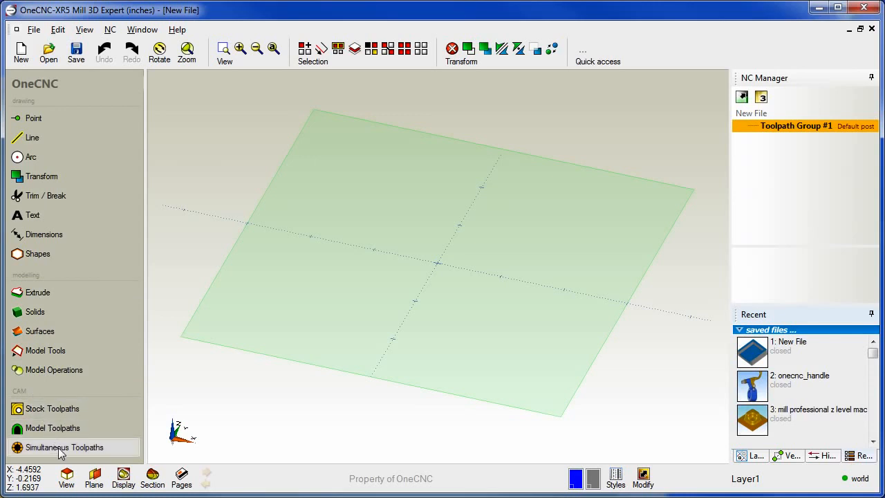
pyautogui.moveTo(107, 330)
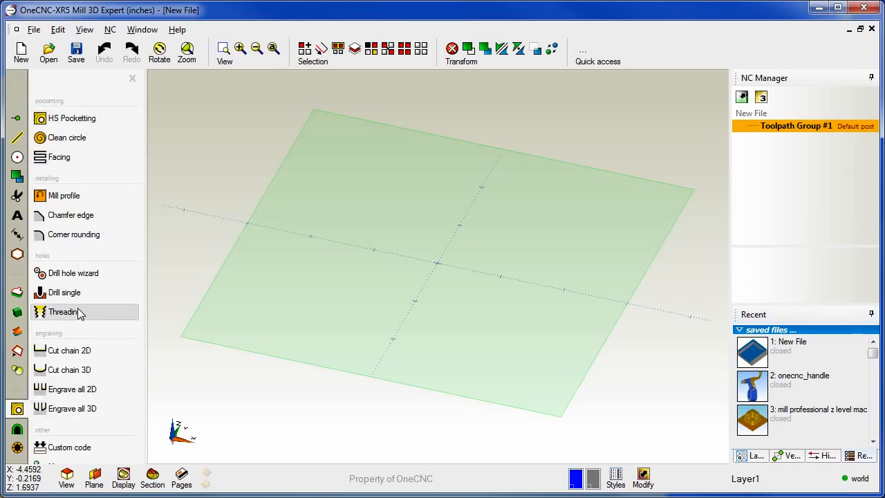
# Start the Facing toolpath from the stock toolpath list
pyautogui.click(59, 157)
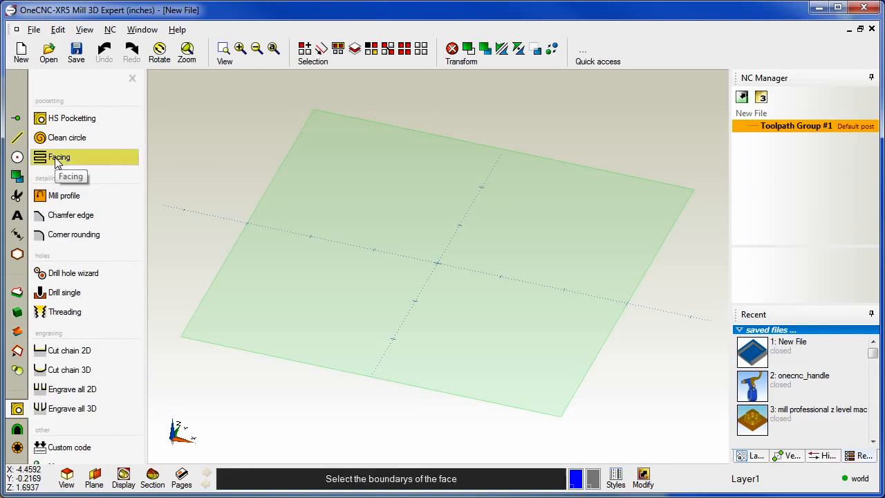
pyautogui.moveTo(396, 284)
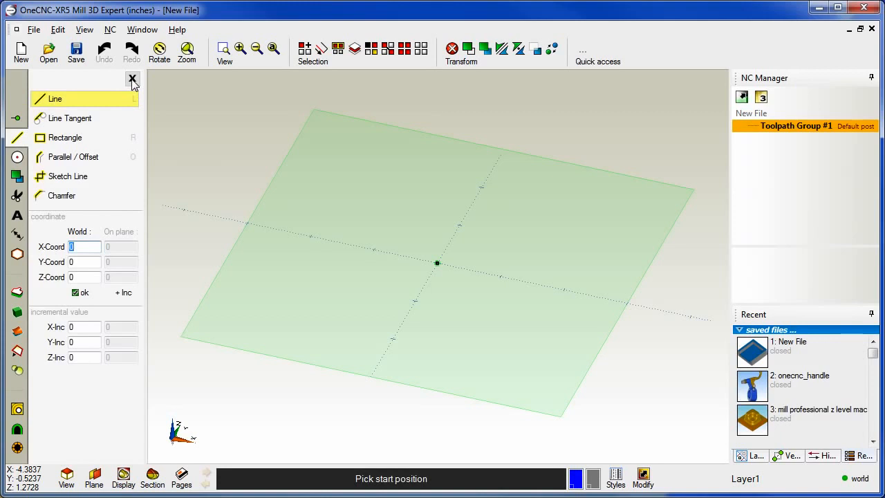
pyautogui.click(132, 80)
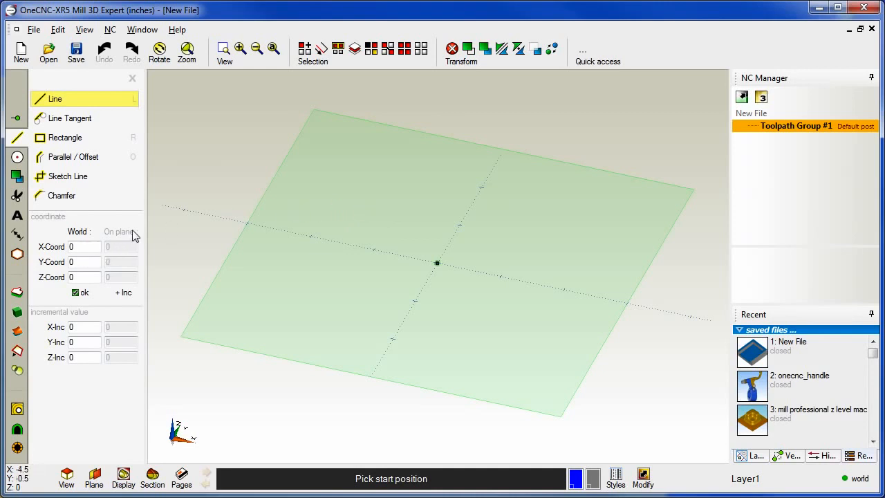
pyautogui.moveTo(39, 265)
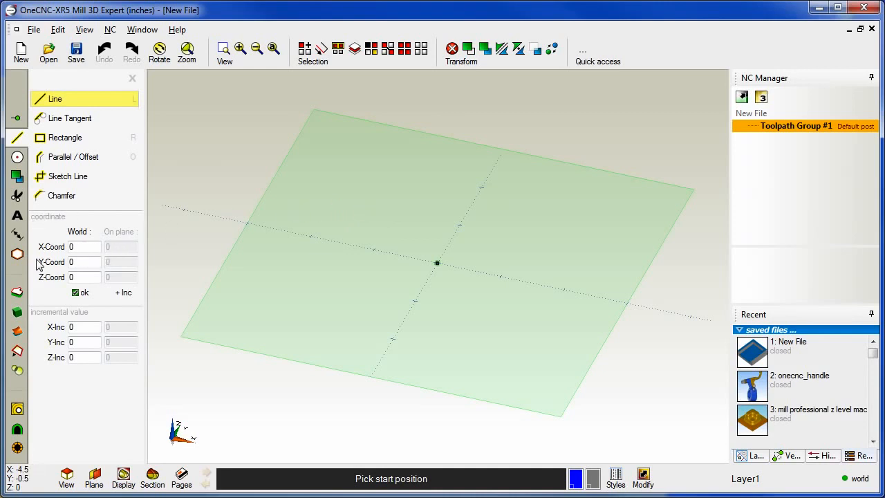
pyautogui.moveTo(70, 231)
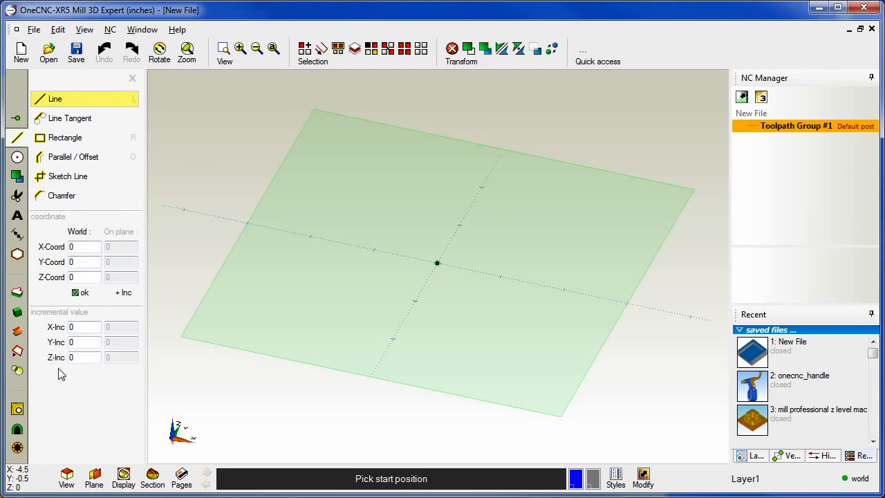
pyautogui.moveTo(54, 249)
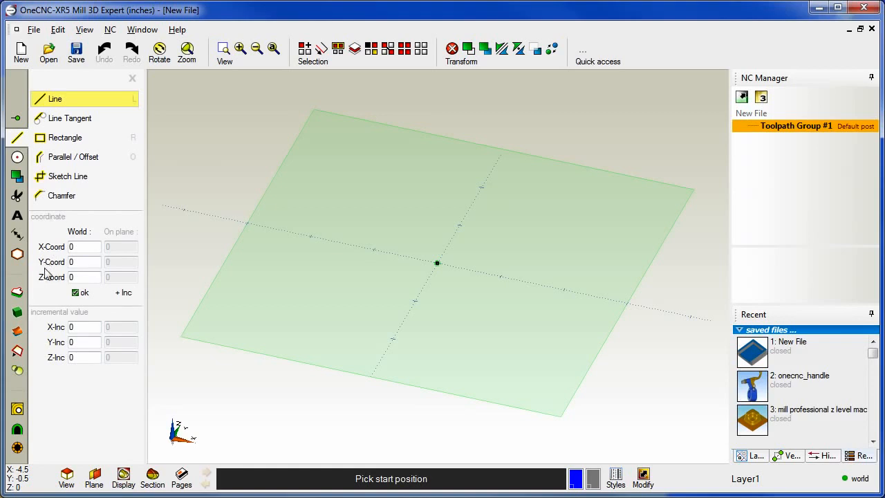
pyautogui.moveTo(39, 230)
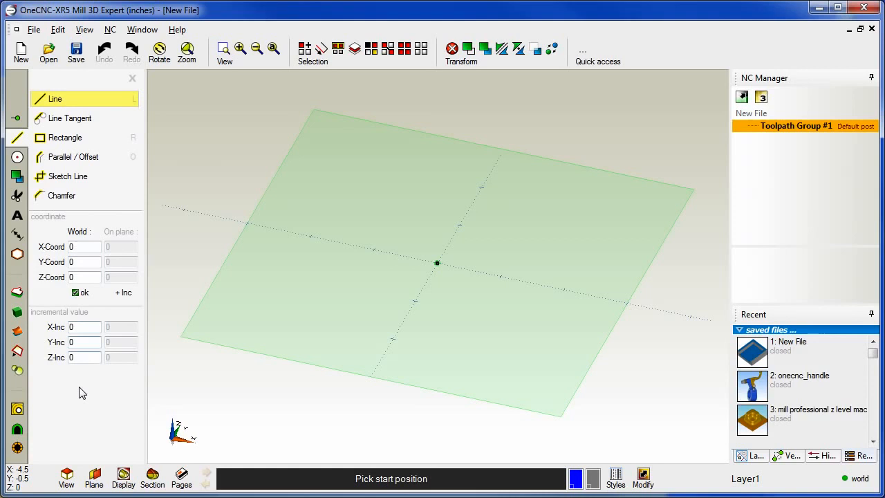
pyautogui.click(132, 78)
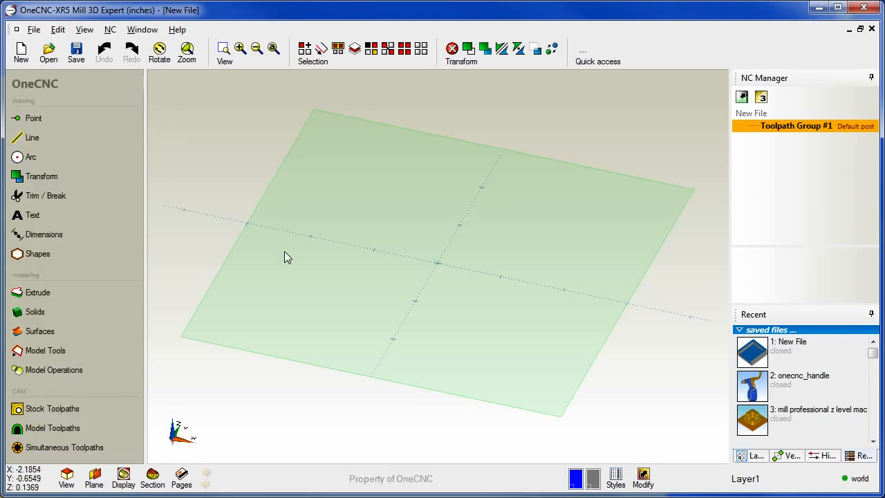
pyautogui.moveTo(592, 69)
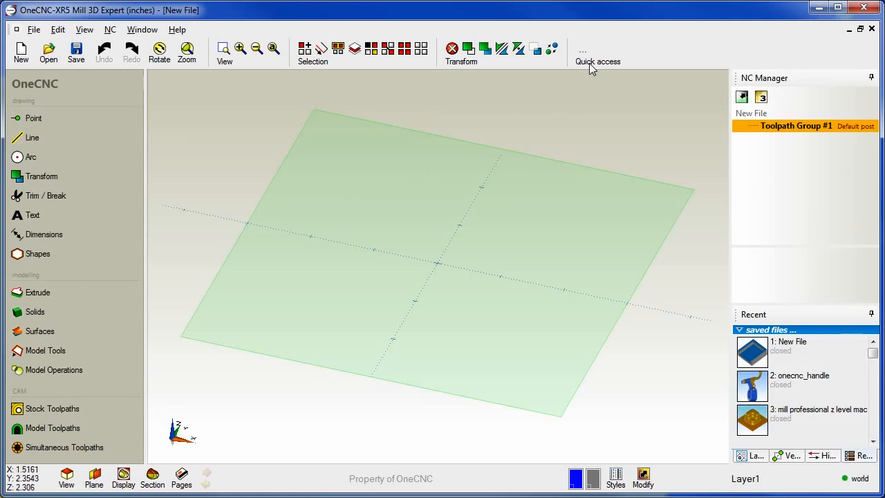
pyautogui.moveTo(598, 54)
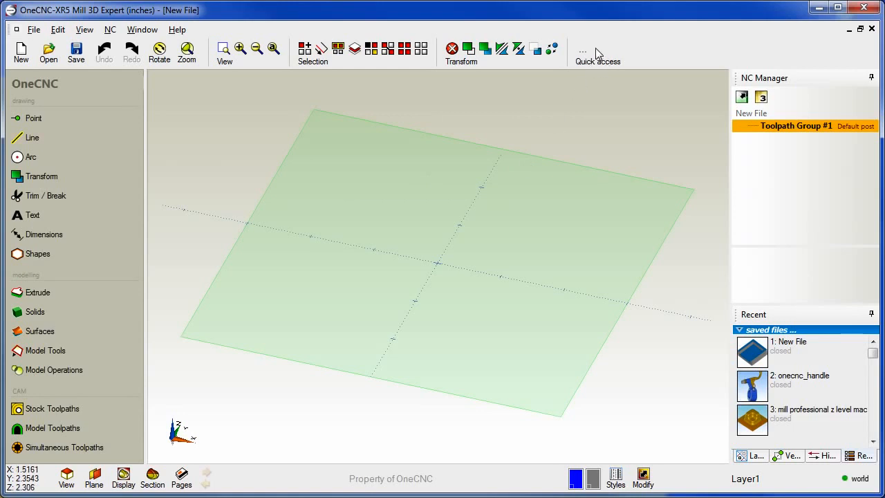
pyautogui.moveTo(636, 119)
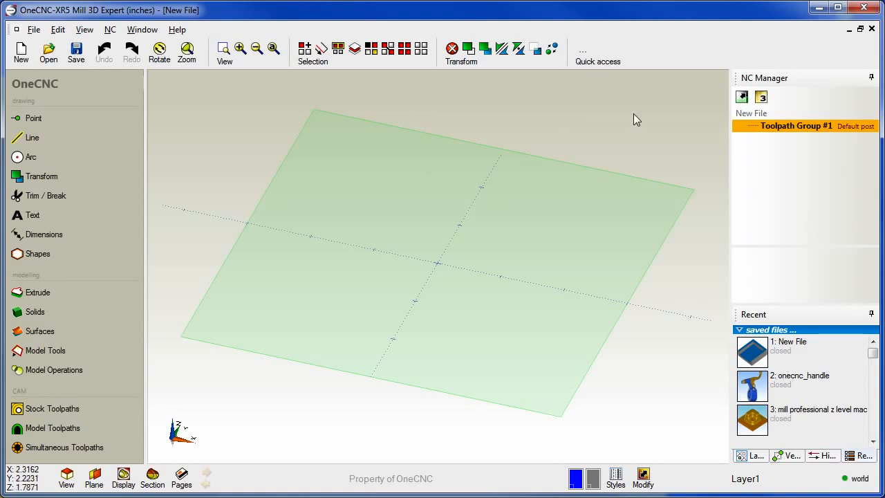
pyautogui.moveTo(558, 144)
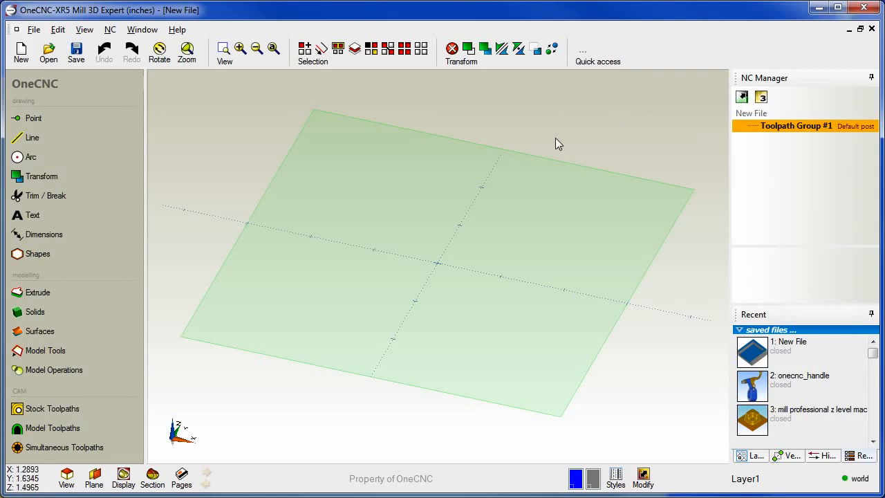
pyautogui.moveTo(32, 138)
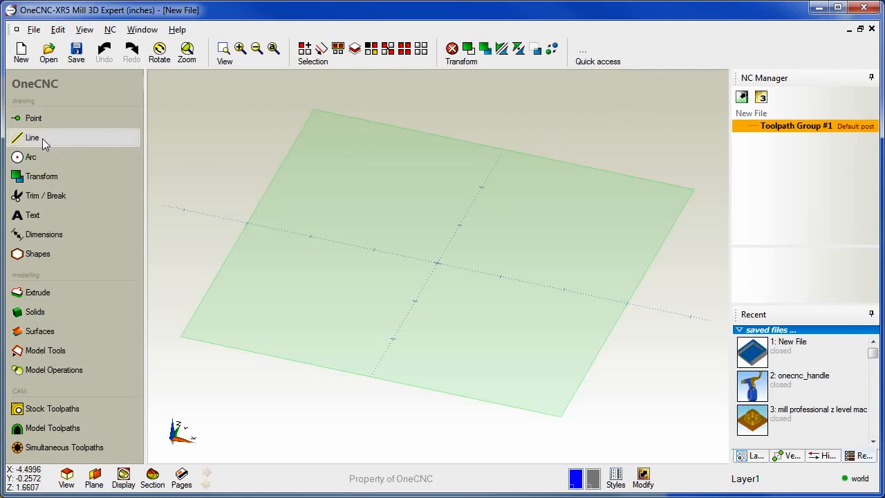
# Open the Line drawing commands in the sidebar
pyautogui.click(32, 138)
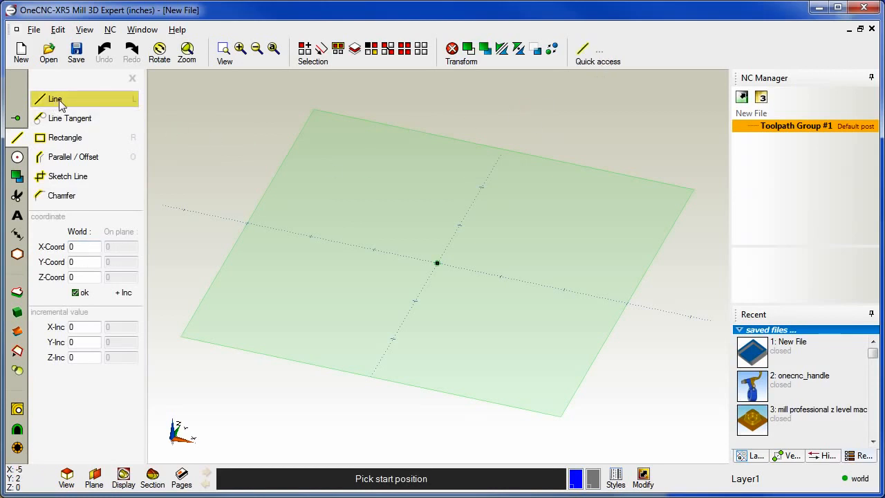
pyautogui.moveTo(532, 209)
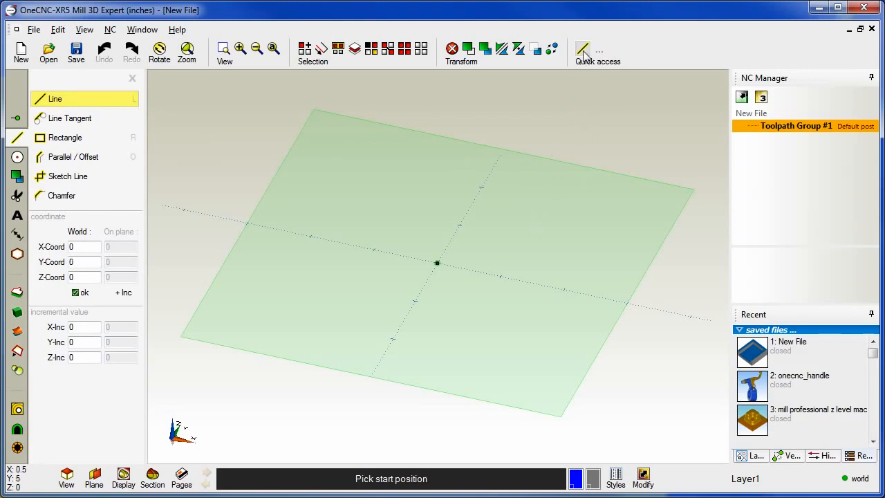
pyautogui.moveTo(481, 188)
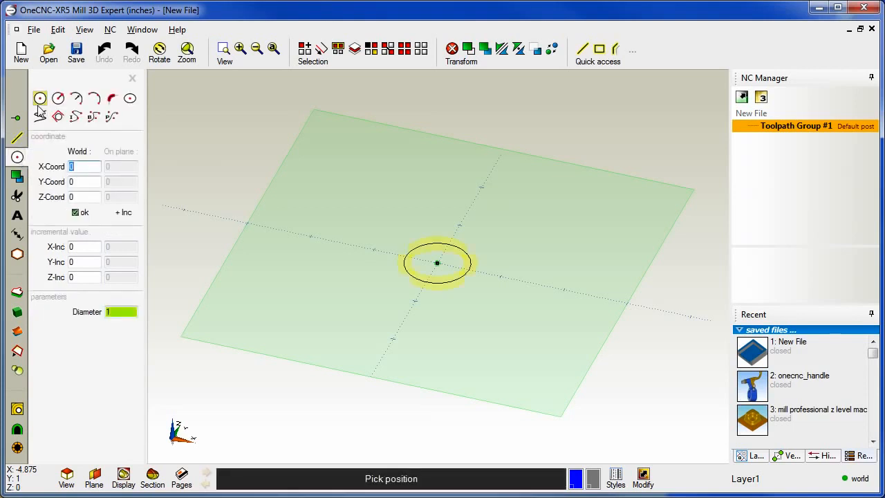
# Add Circle to quick access, open the standard views list and show the Verify panel
pyautogui.click(112, 98)
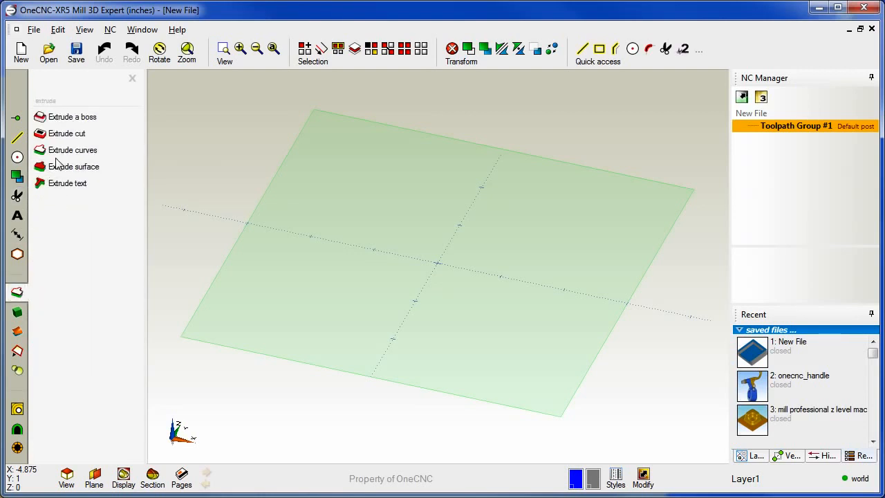
pyautogui.moveTo(65, 133)
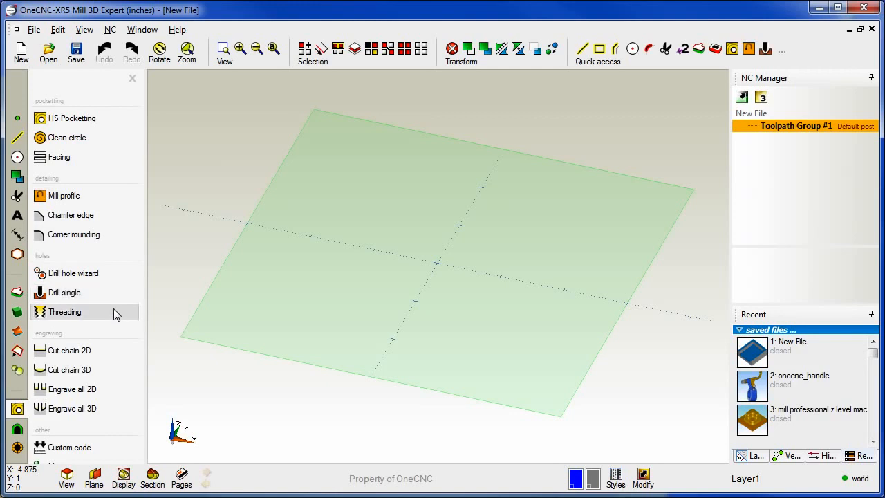
pyautogui.moveTo(31, 381)
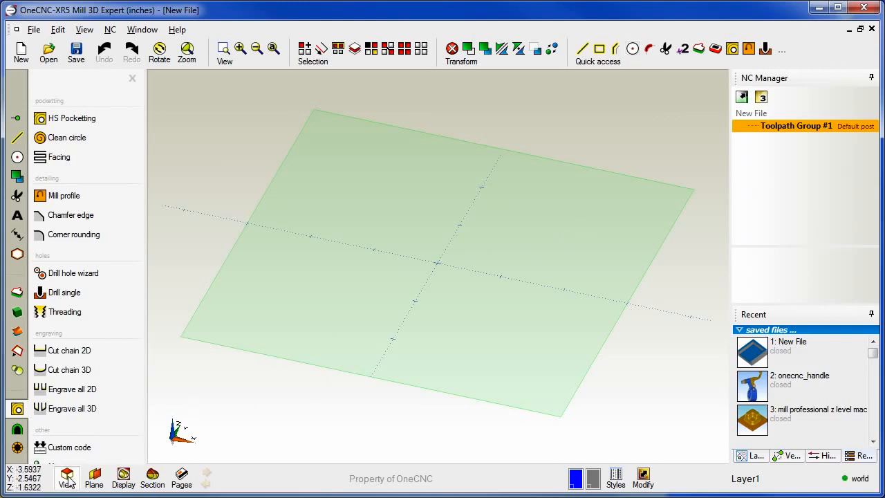
pyautogui.click(66, 477)
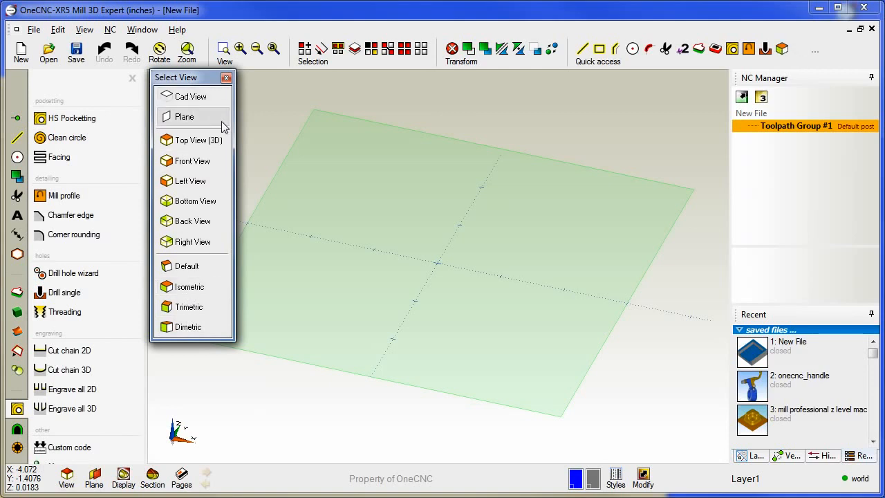
pyautogui.moveTo(562, 228)
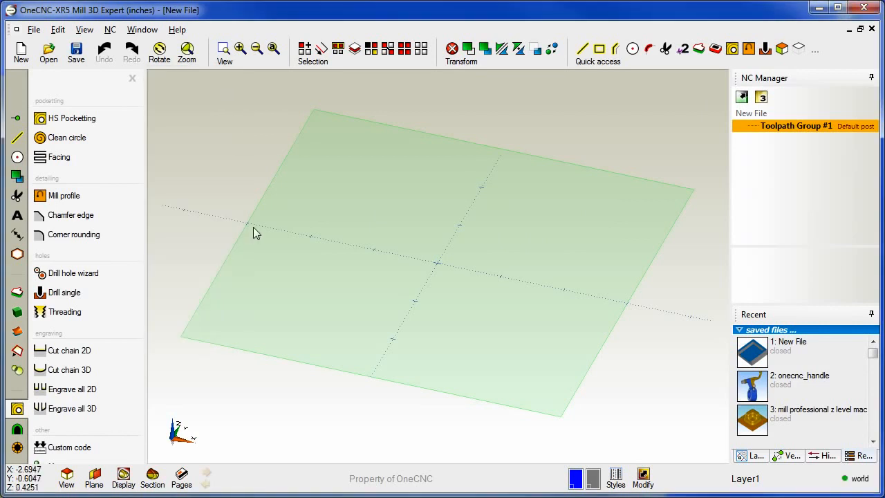
pyautogui.click(788, 455)
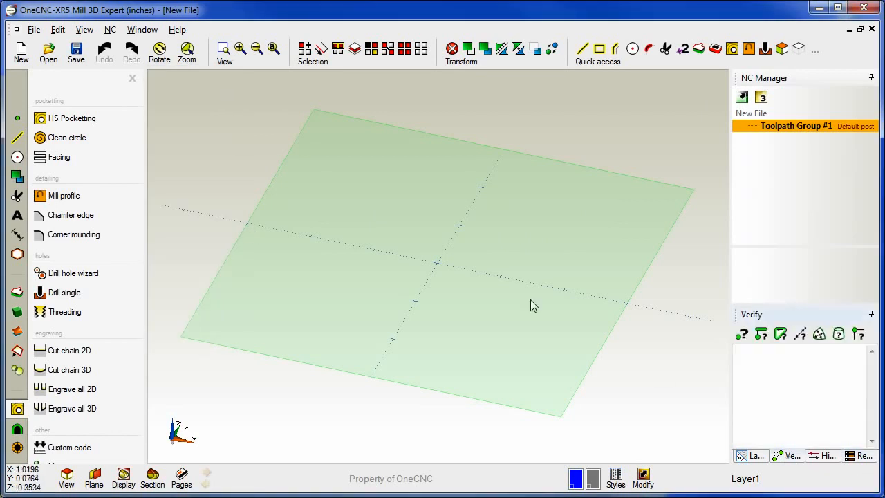
pyautogui.moveTo(512, 307)
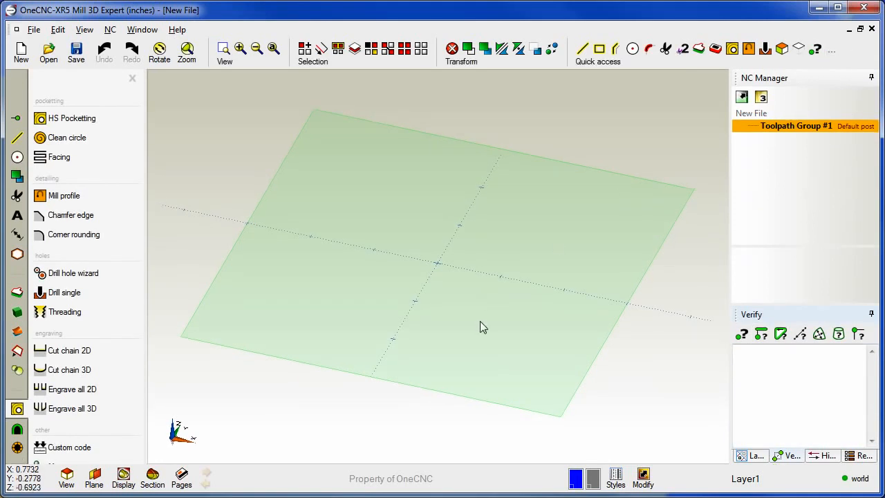
pyautogui.moveTo(491, 303)
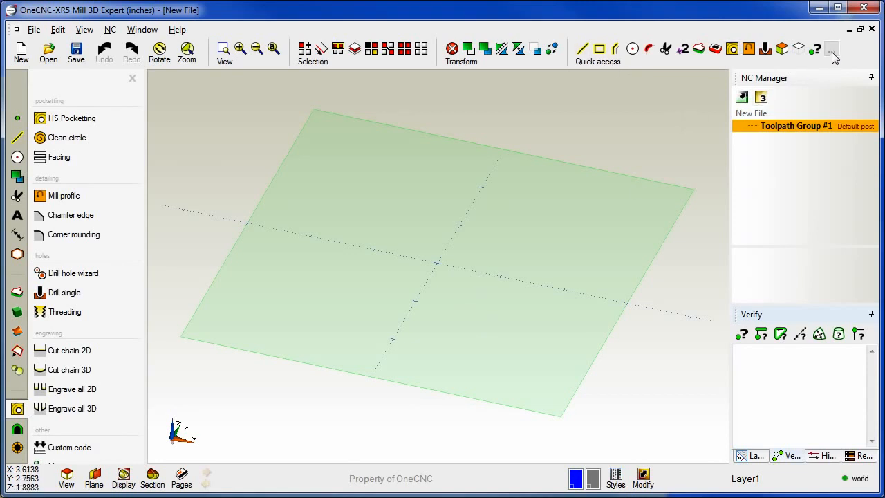
# Move Edit : Scissors to follow Arc : Fillet in the quick access order and apply
pyautogui.click(832, 50)
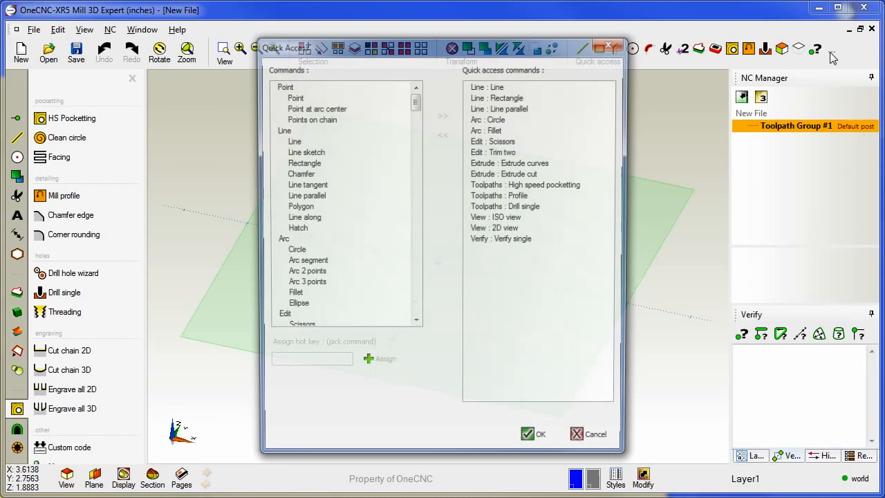
pyautogui.moveTo(443, 47); pyautogui.dragTo(338, 44)
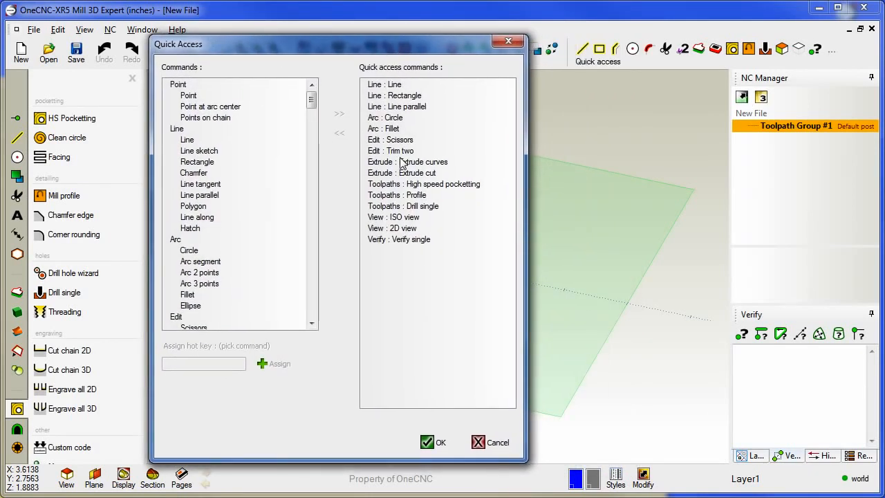
pyautogui.moveTo(409, 125)
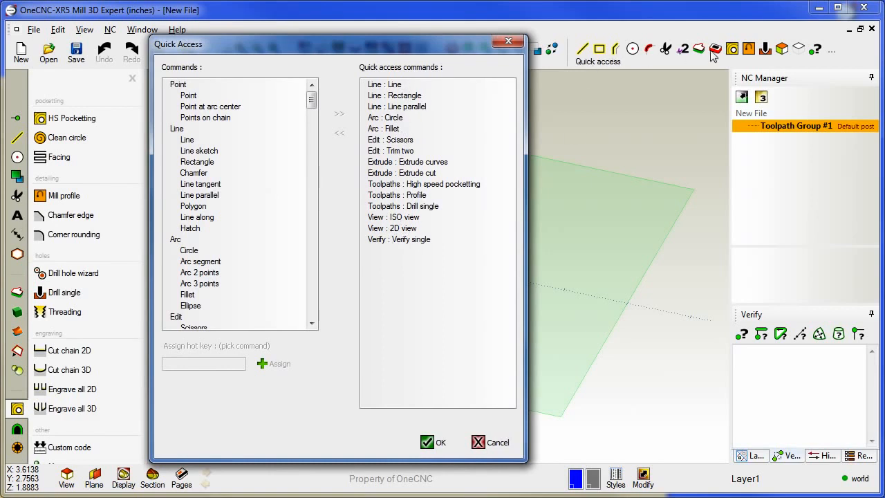
pyautogui.moveTo(597, 234)
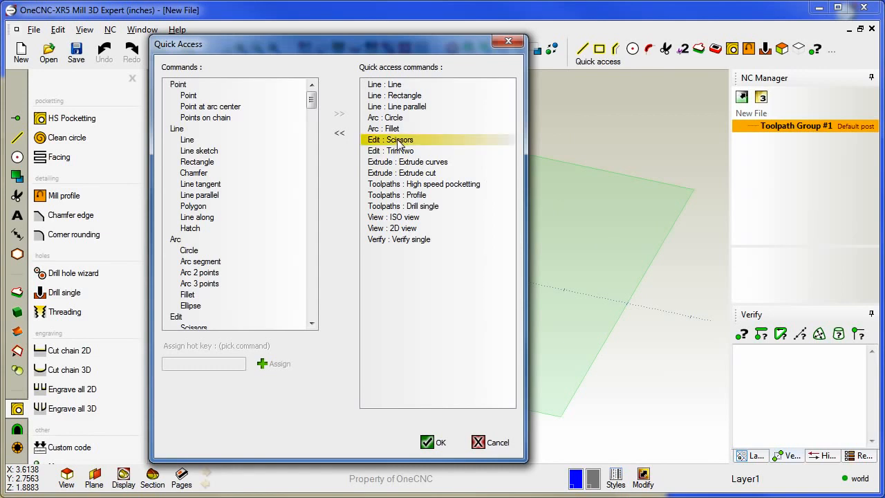
pyautogui.click(399, 239)
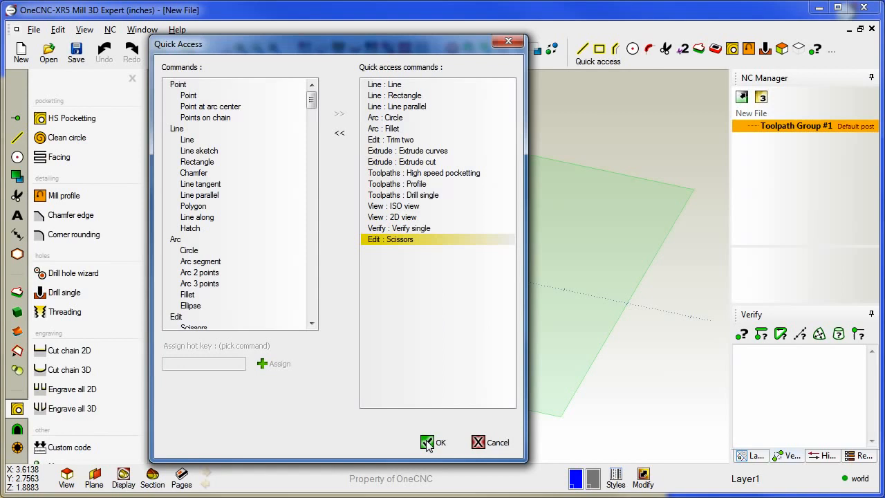
pyautogui.moveTo(719, 78)
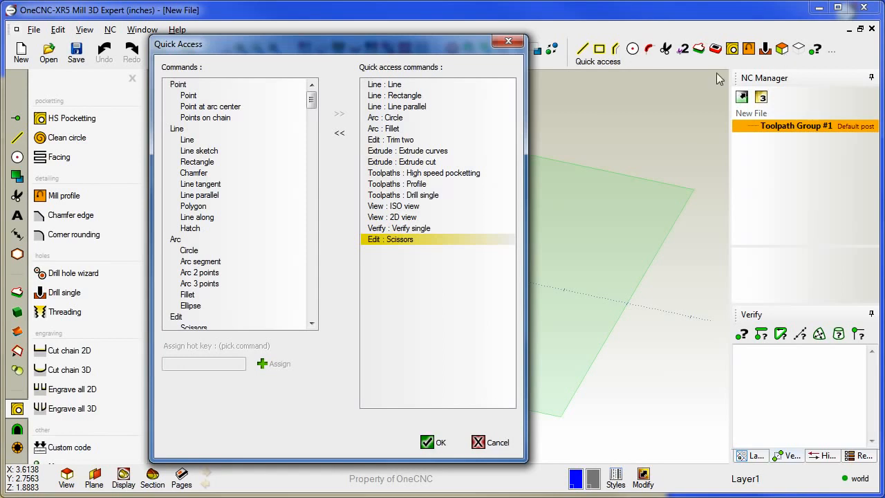
pyautogui.moveTo(428, 248)
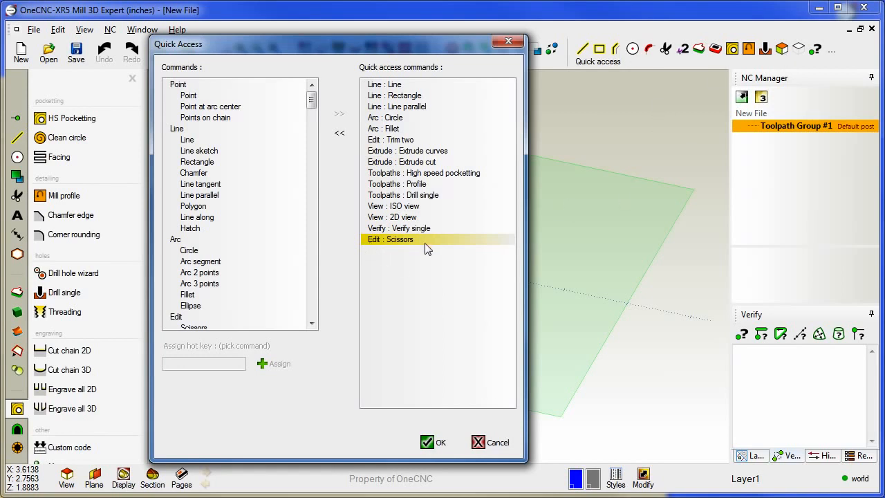
pyautogui.click(427, 442)
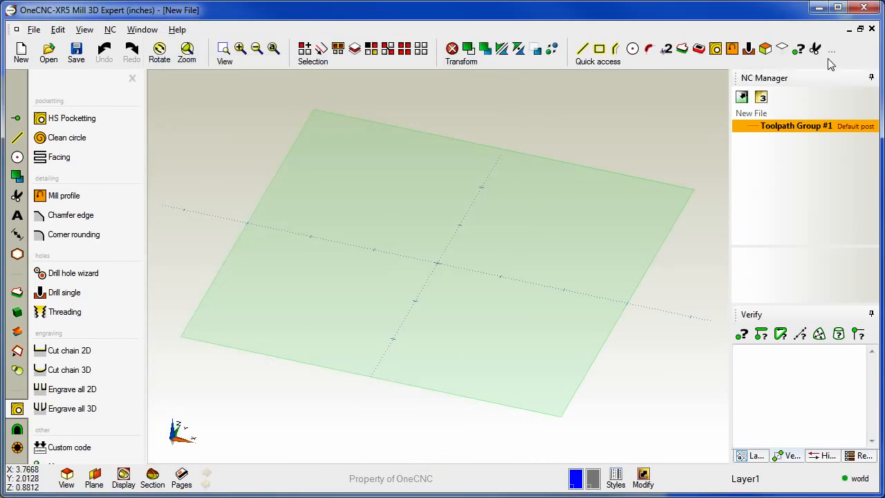
pyautogui.click(831, 49)
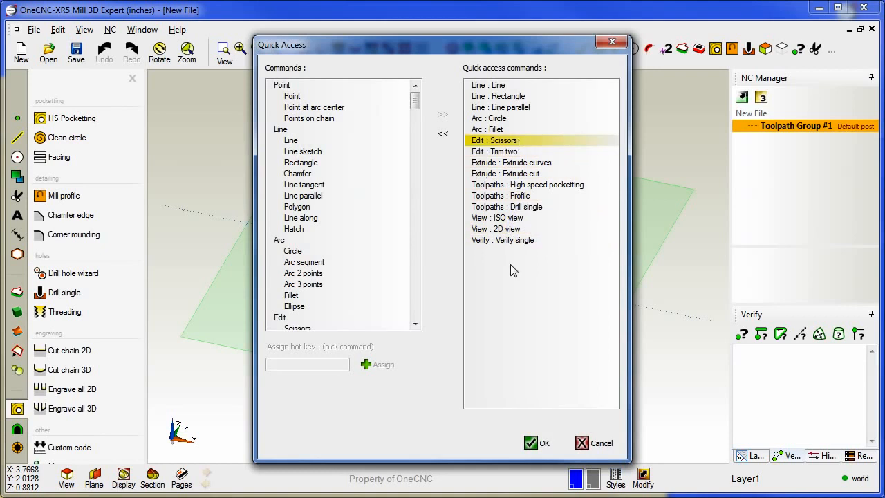
pyautogui.click(536, 442)
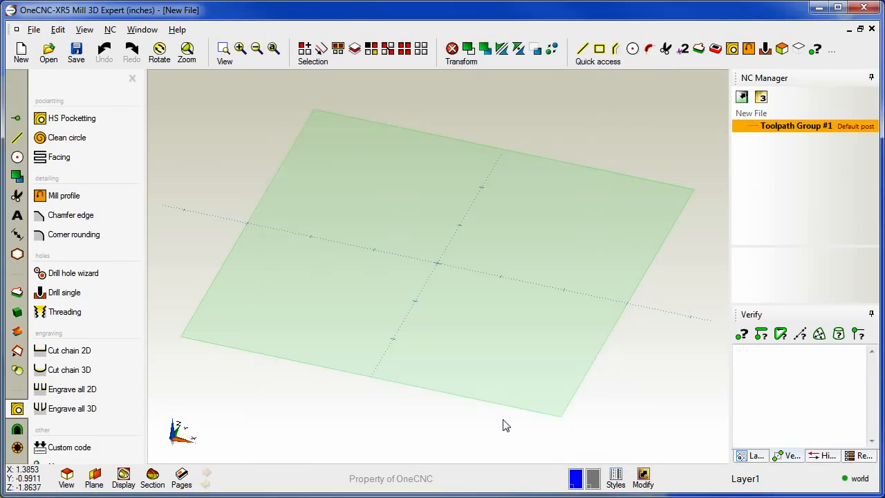
pyautogui.moveTo(615, 189)
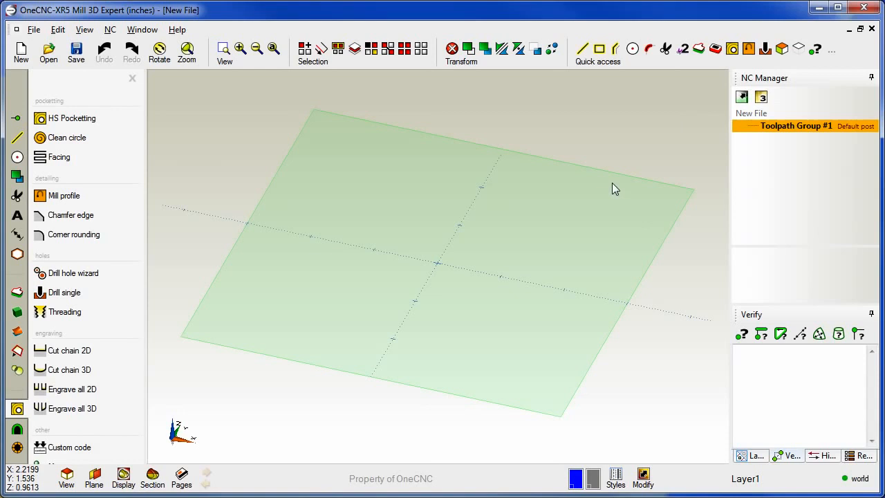
pyautogui.click(596, 53)
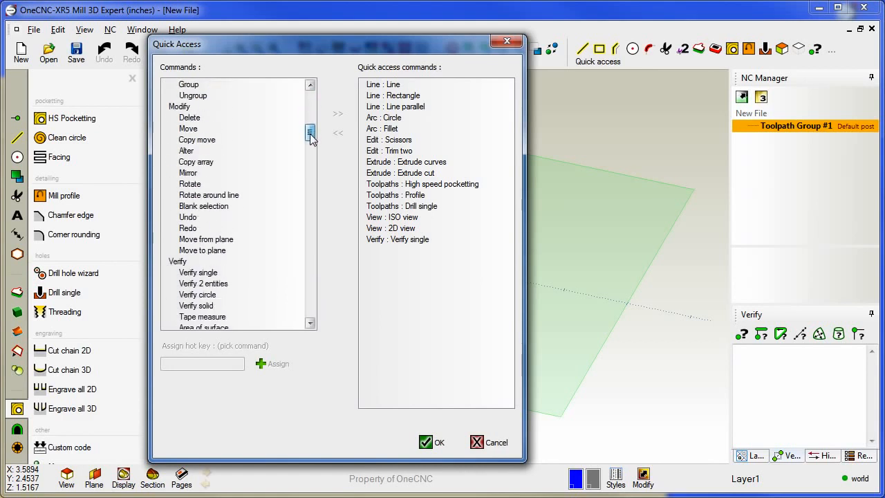
pyautogui.click(187, 228)
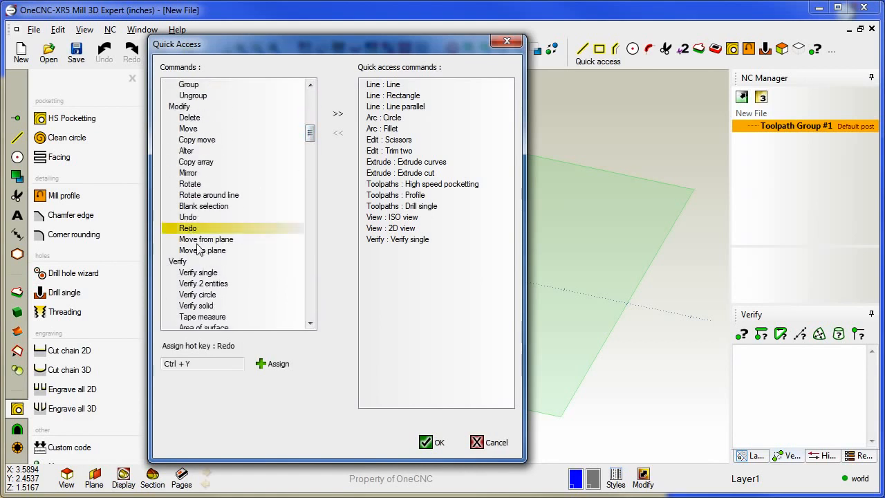
pyautogui.click(338, 114)
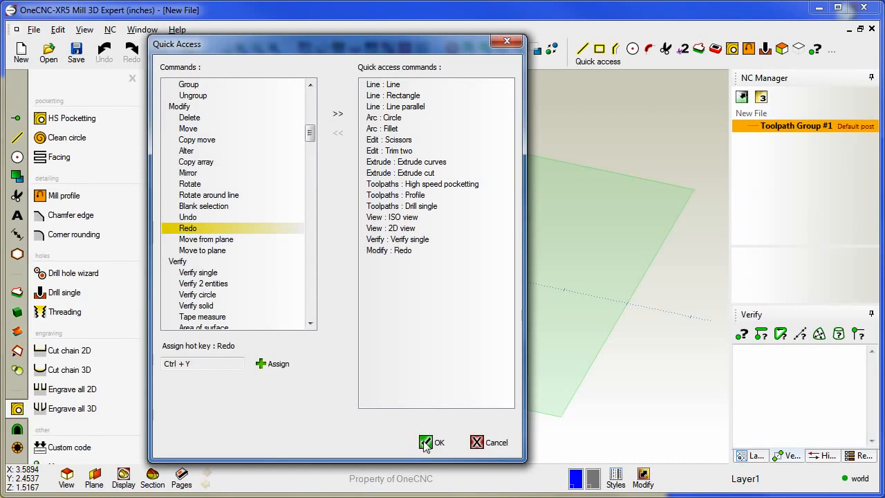
pyautogui.click(426, 442)
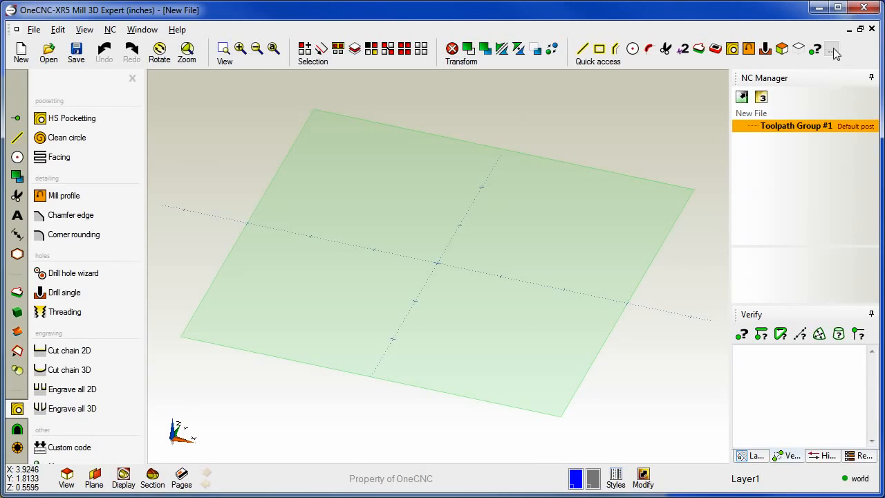
pyautogui.click(833, 48)
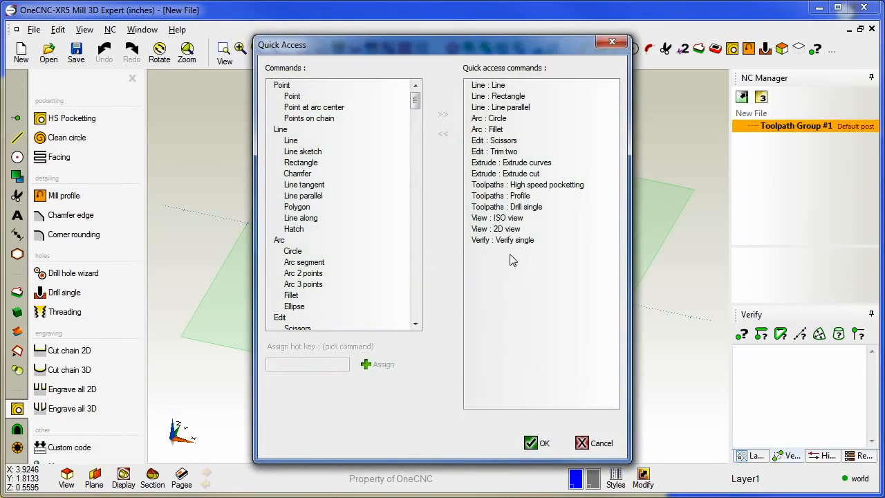
pyautogui.click(494, 152)
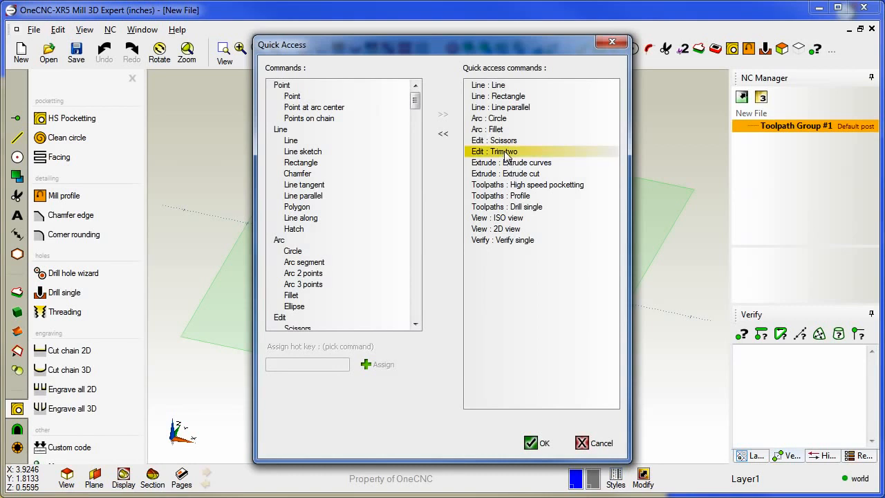
pyautogui.click(443, 133)
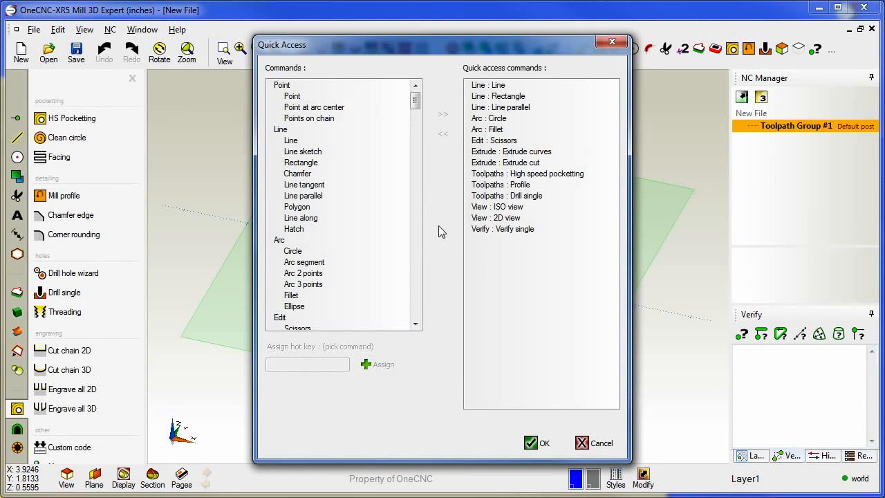
pyautogui.moveTo(386, 174)
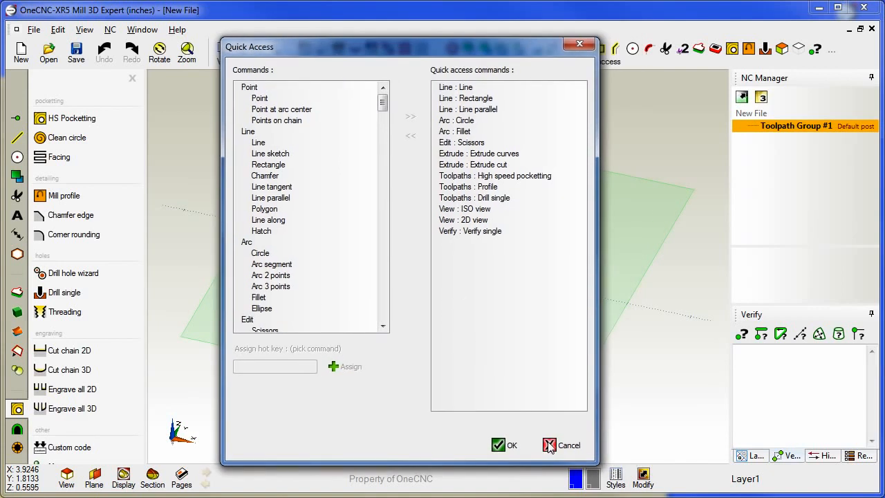
pyautogui.click(569, 445)
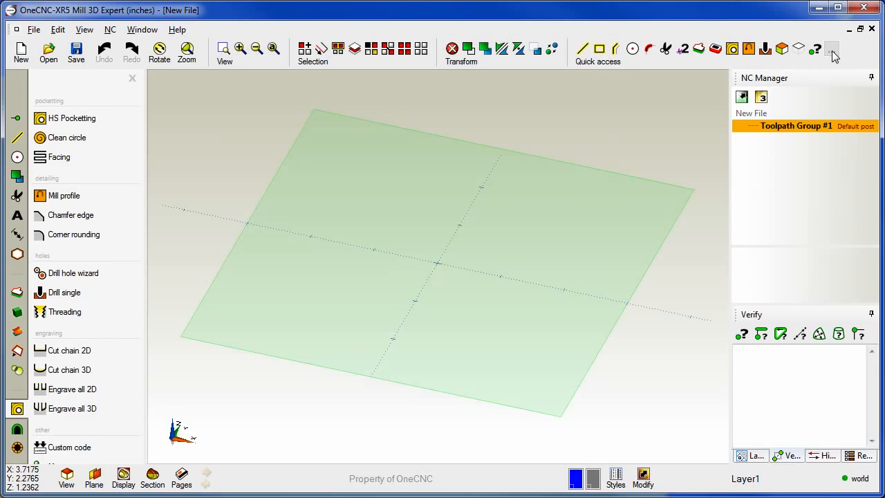
# Assign hotkey A to Modify > Alter and D to Deselect, then confirm
pyautogui.click(833, 49)
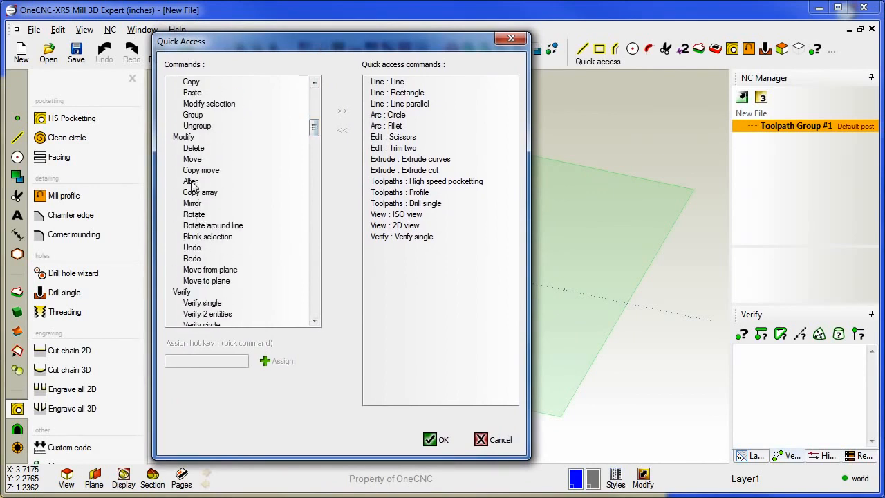
pyautogui.click(190, 181)
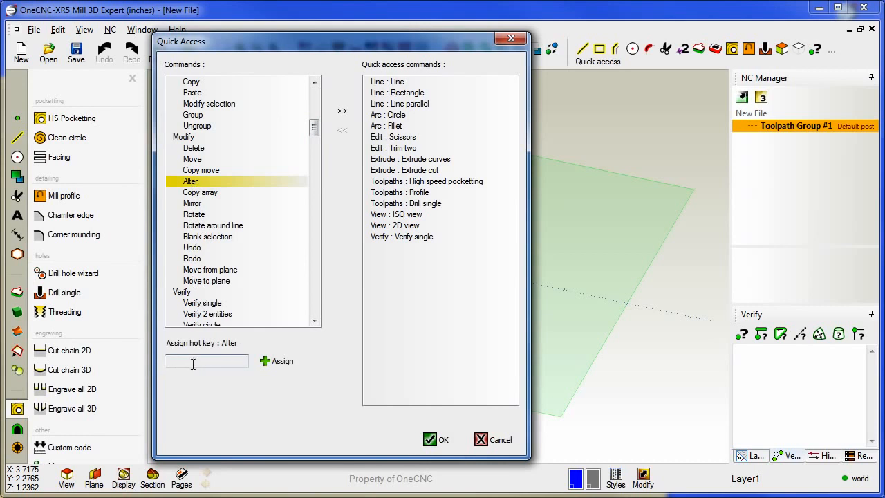
pyautogui.write('A (assigned')
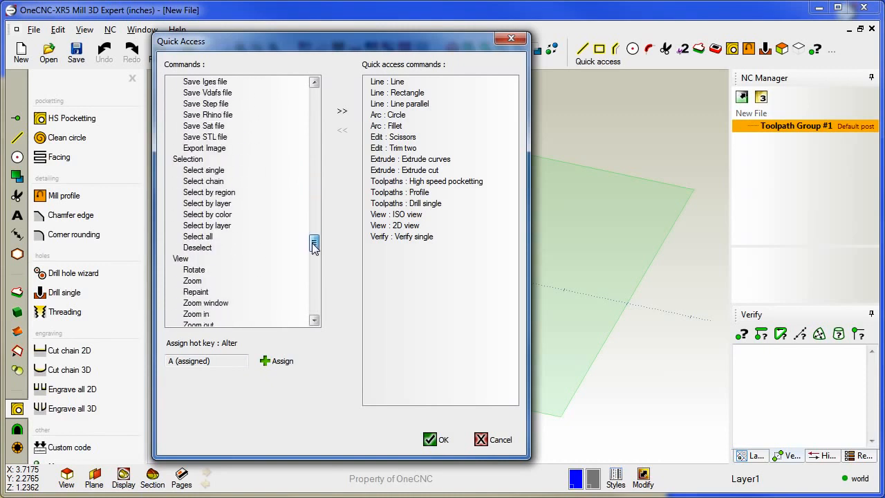
pyautogui.click(198, 247)
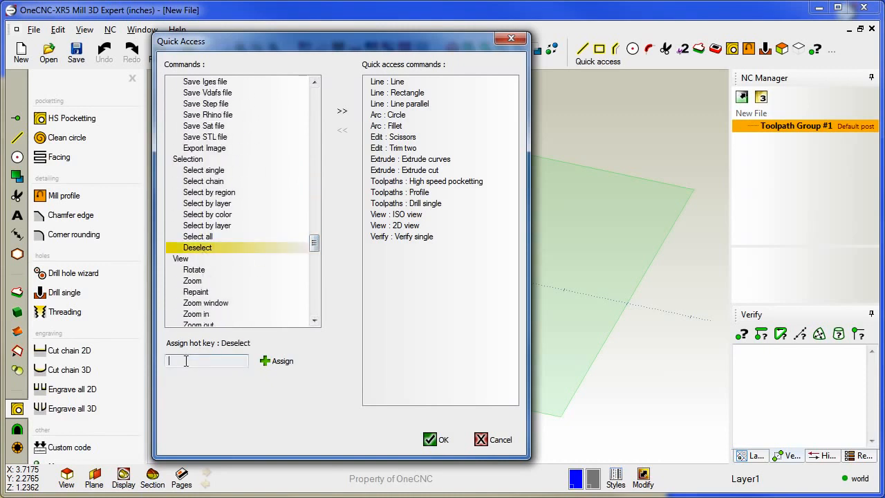
pyautogui.write('D')
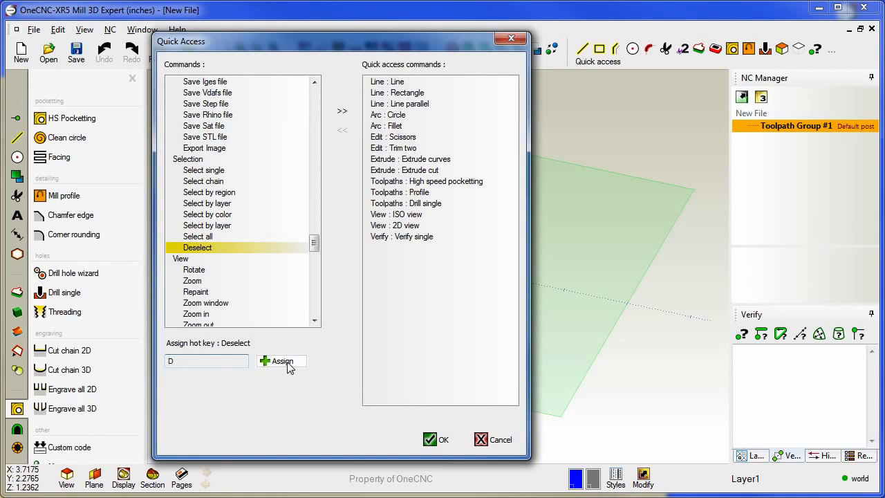
pyautogui.click(281, 360)
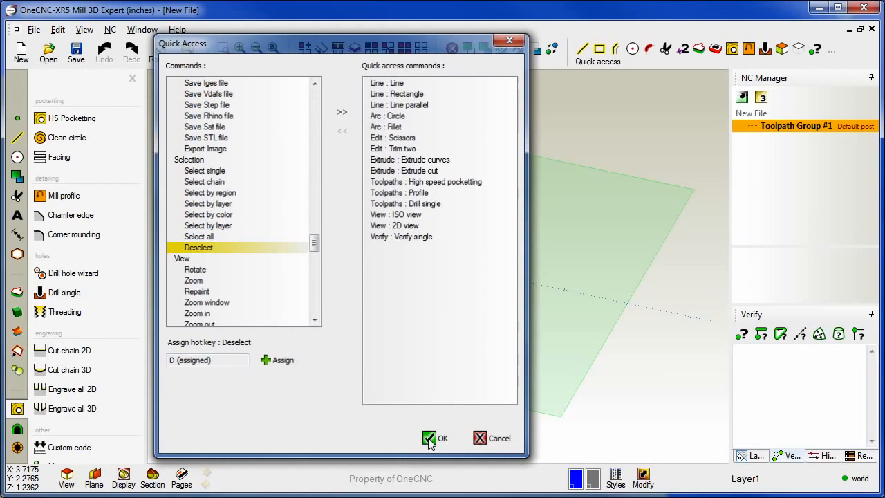
pyautogui.click(429, 438)
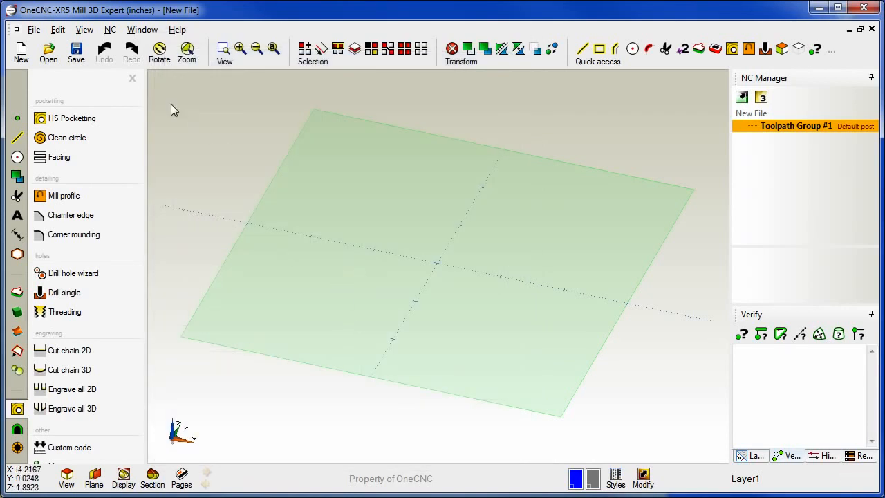